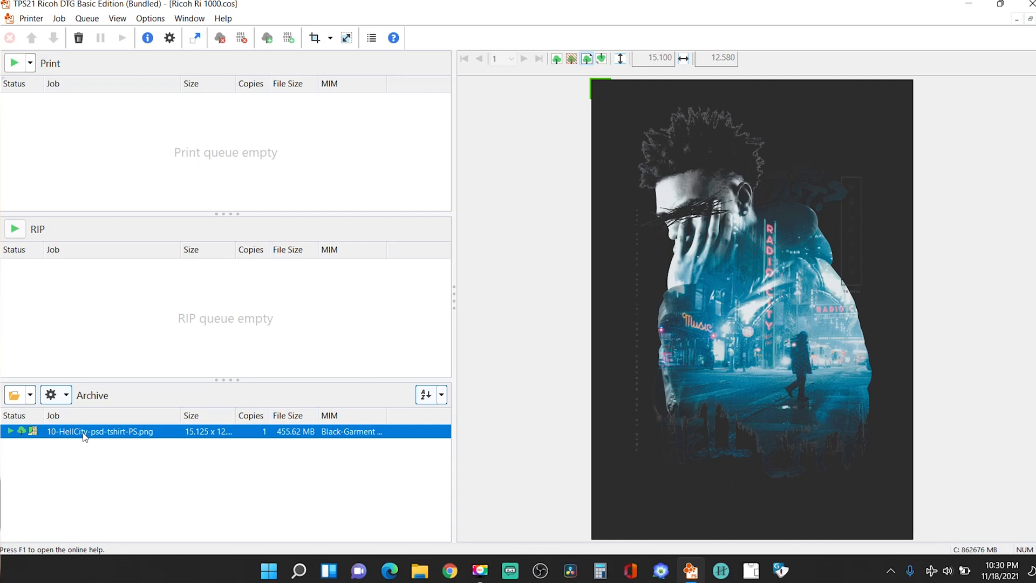
- Enable Apply cost calculation in the HellCity job's Workflow settings
right_click(84, 431)
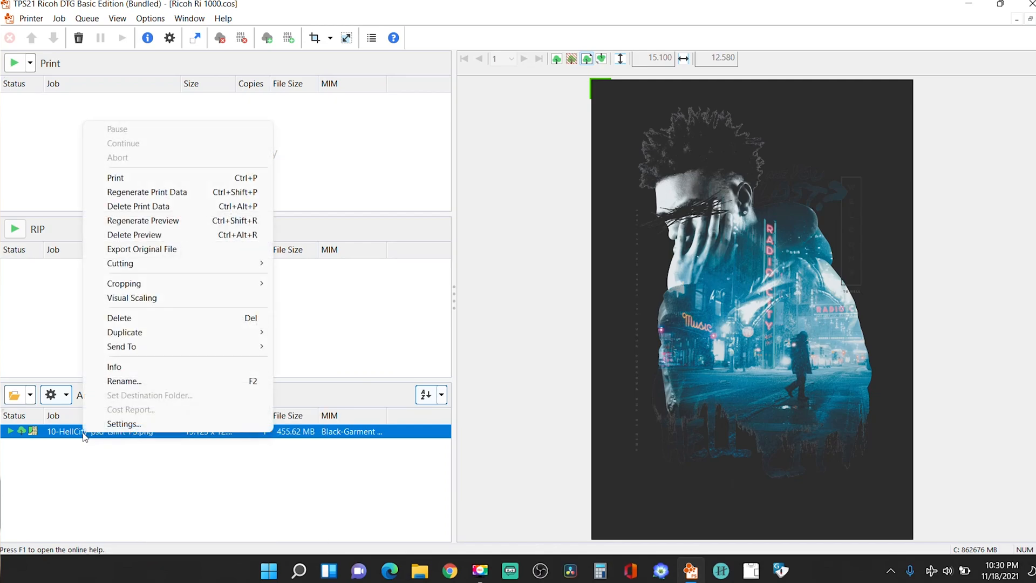
left_click(124, 424)
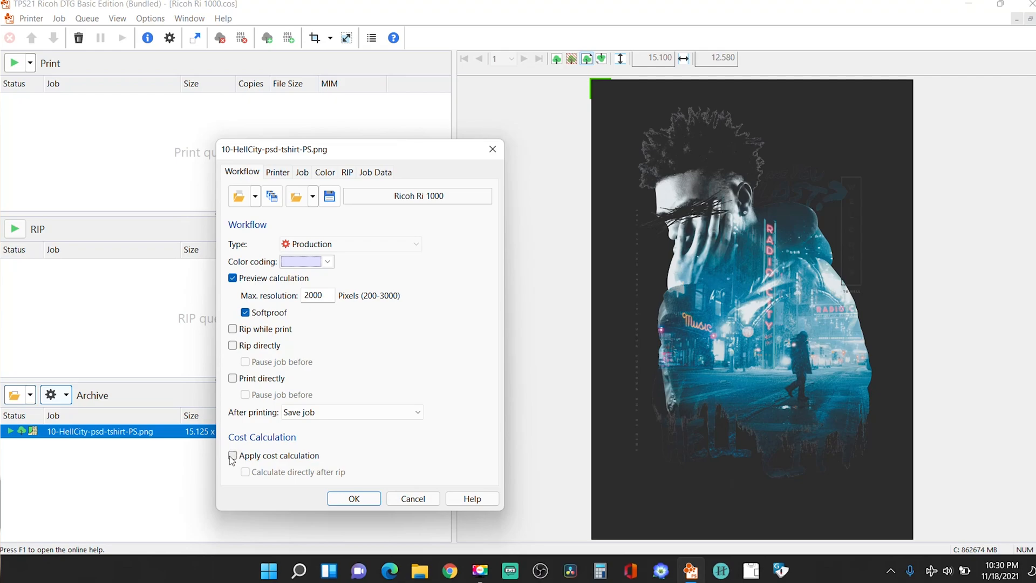
left_click(232, 456)
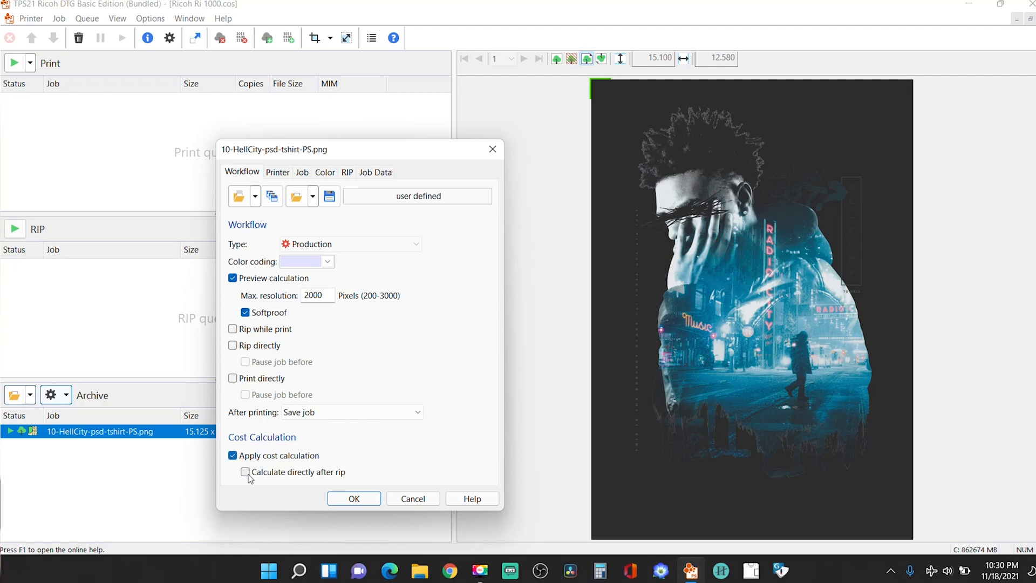
left_click(353, 498)
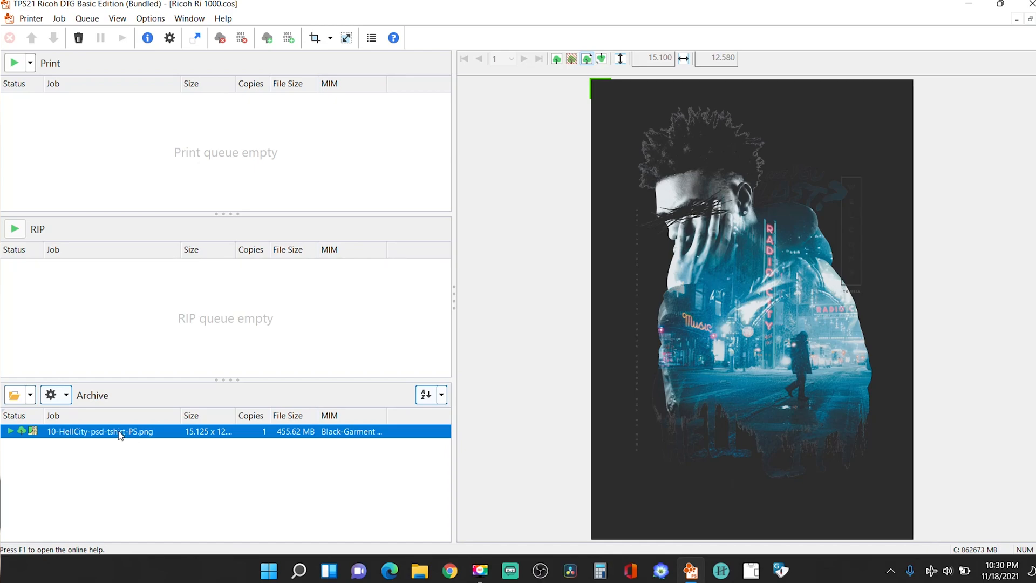
- Request the HellCity job's Cost Report and confirm capturing its usage data
right_click(119, 431)
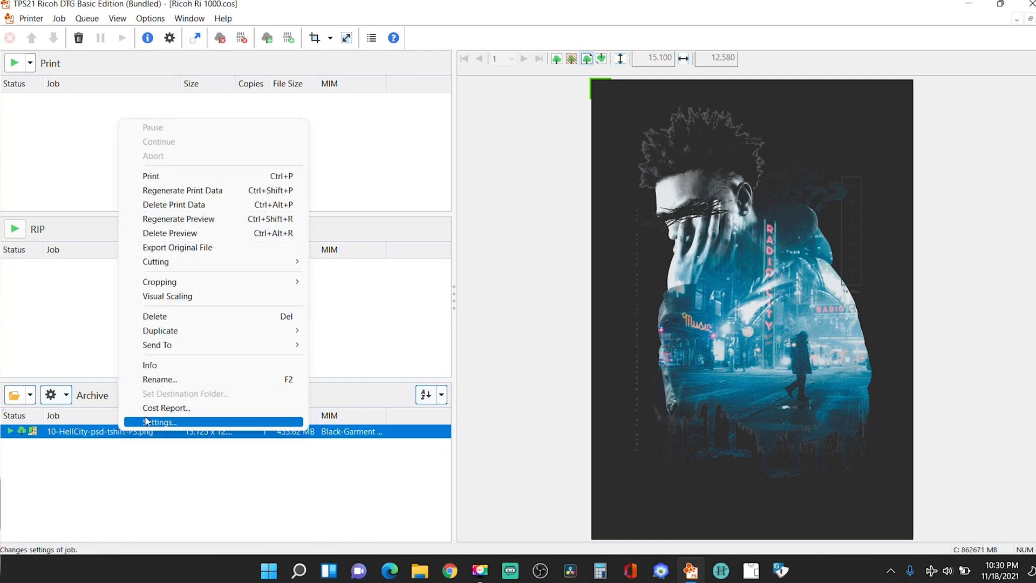
left_click(166, 408)
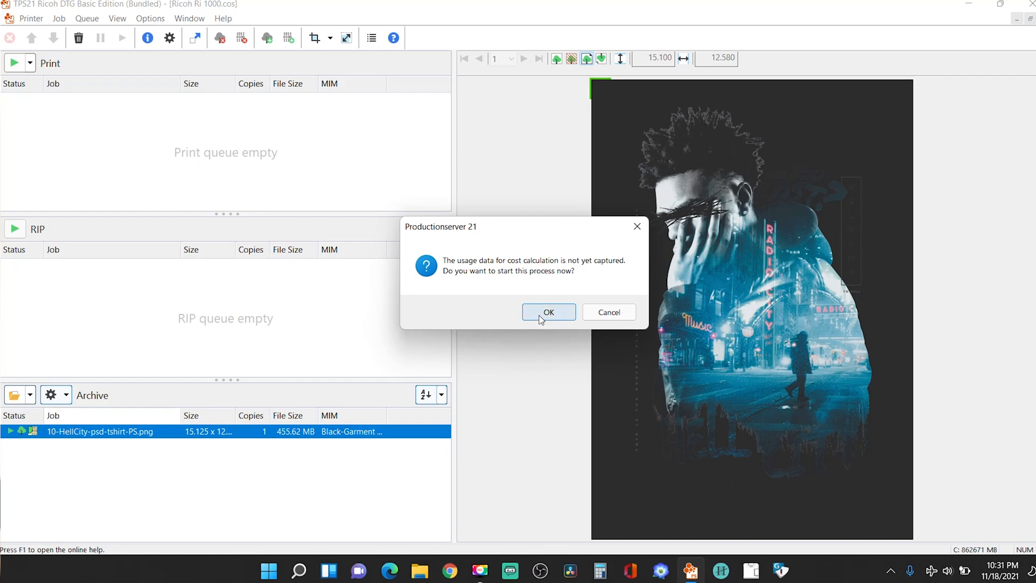
left_click(548, 311)
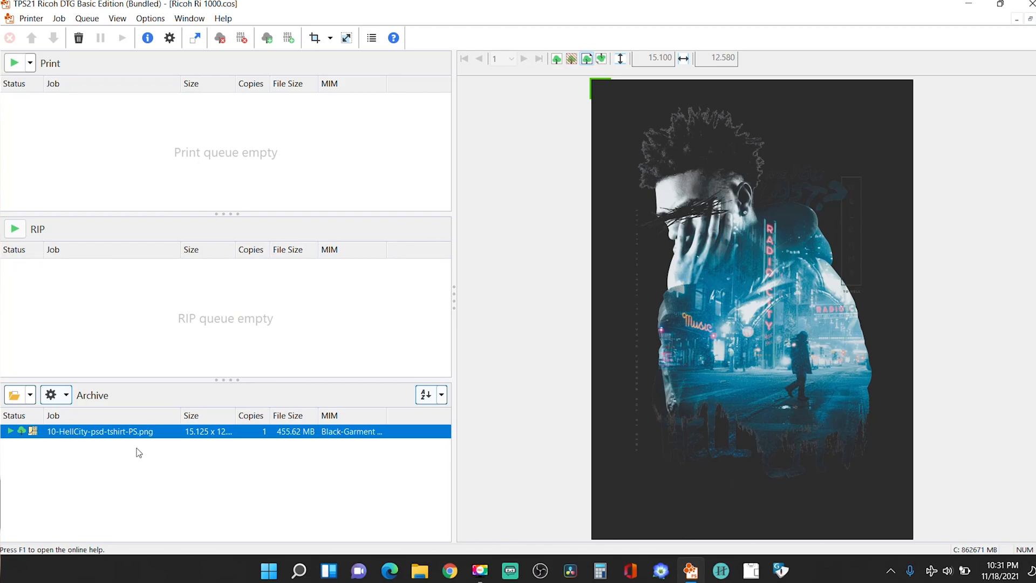
- Show the HellCity Cost Report's Usage Data: 1.32 ft² printed, 5.55 ml ink
right_click(108, 431)
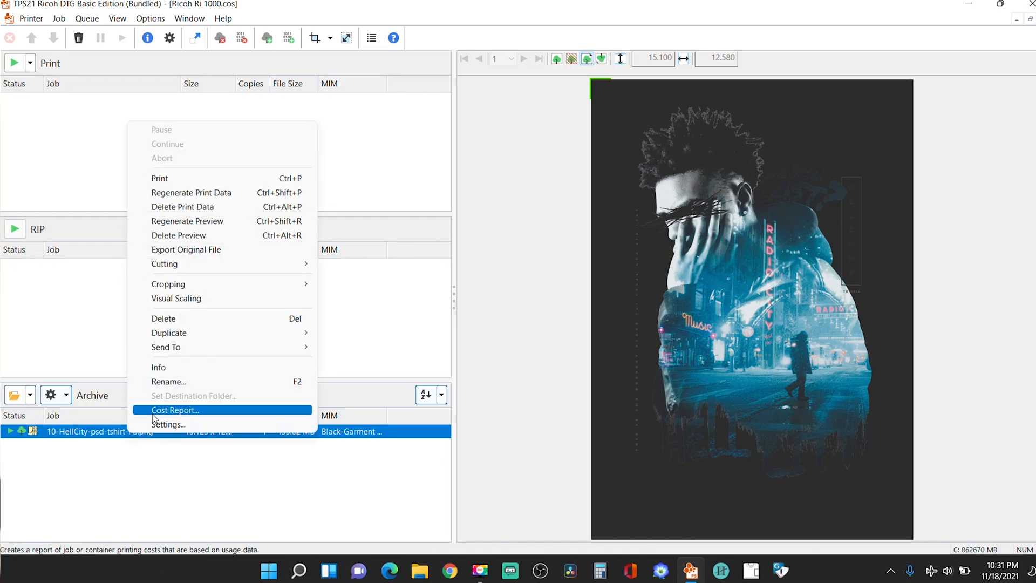
left_click(175, 410)
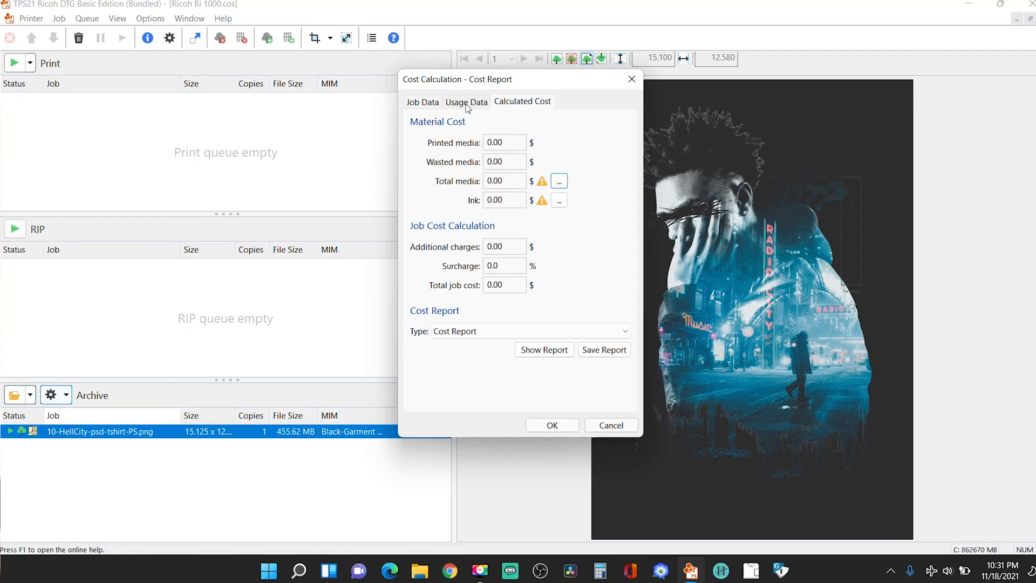
left_click(466, 102)
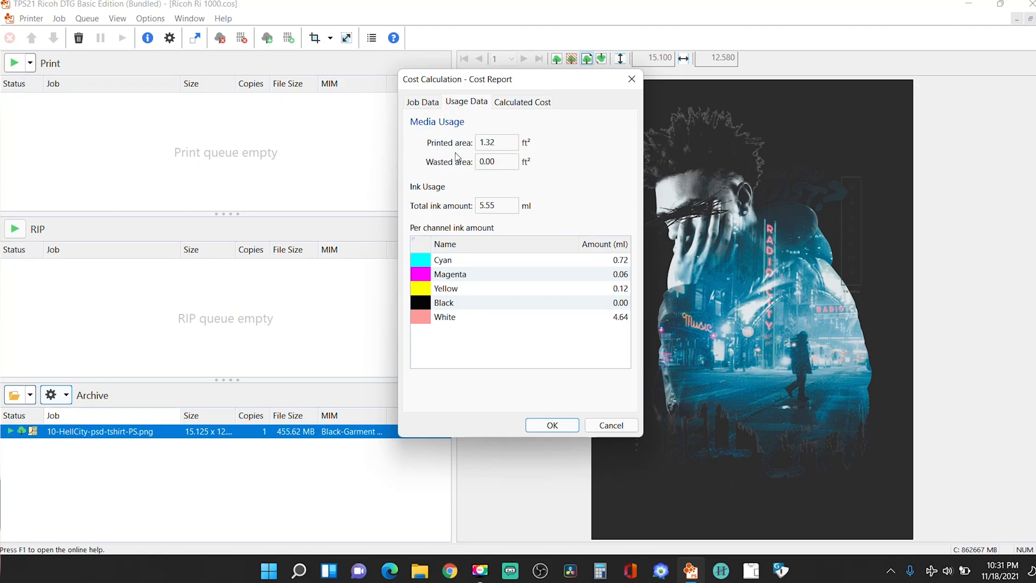
mouse_move(493, 156)
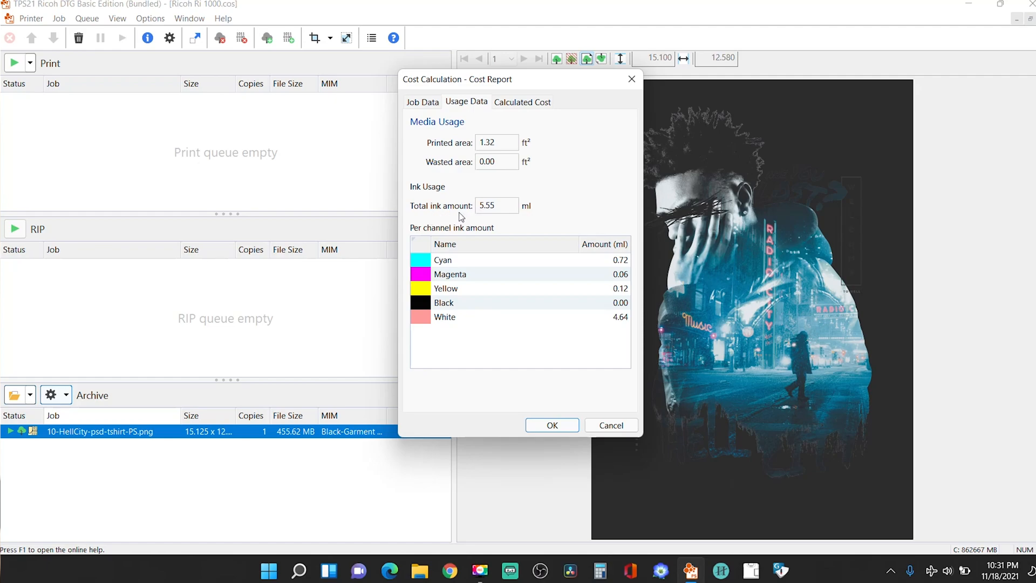
mouse_move(485, 215)
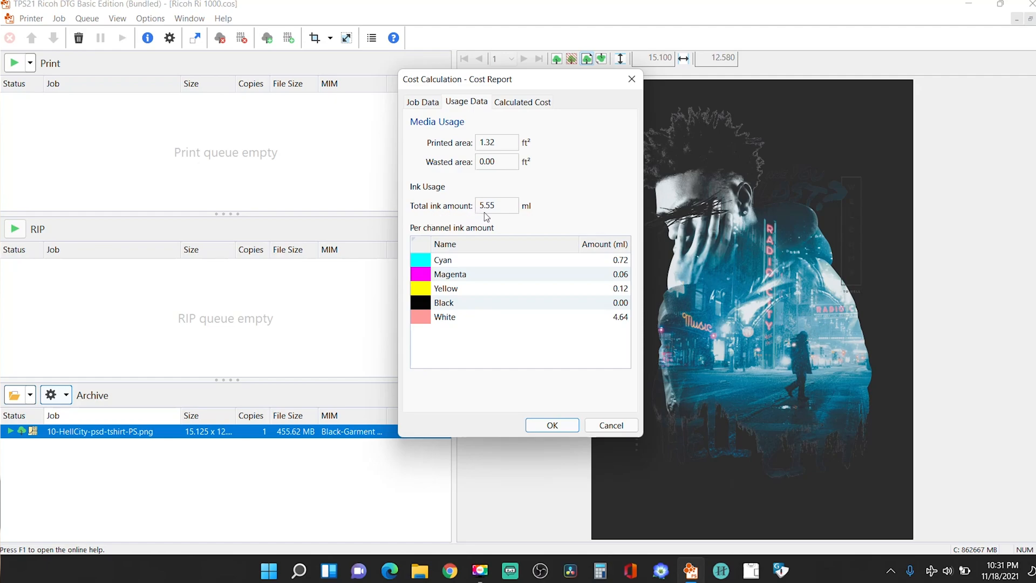
mouse_move(530, 243)
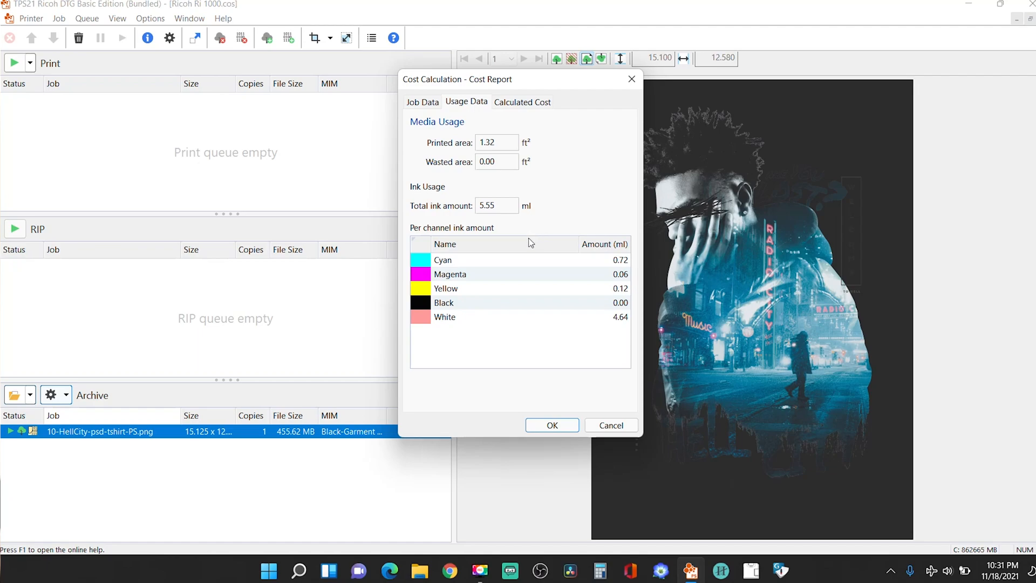
mouse_move(547, 198)
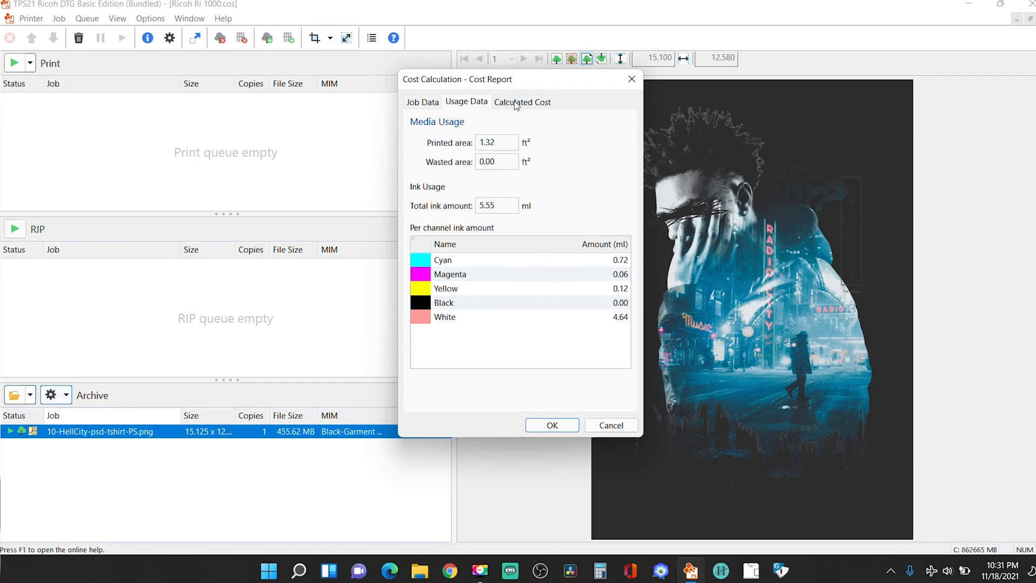
left_click(522, 102)
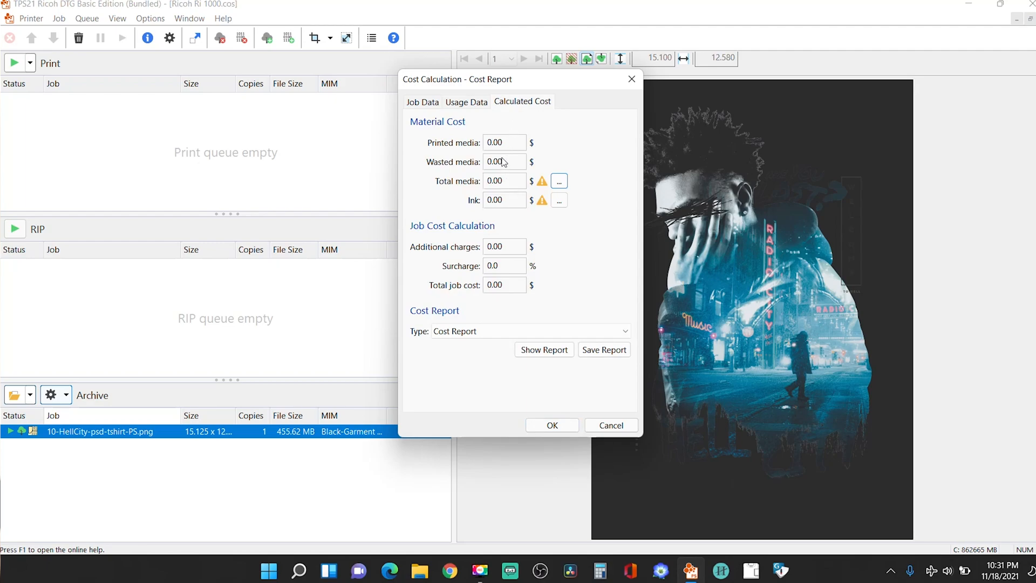
mouse_move(494, 146)
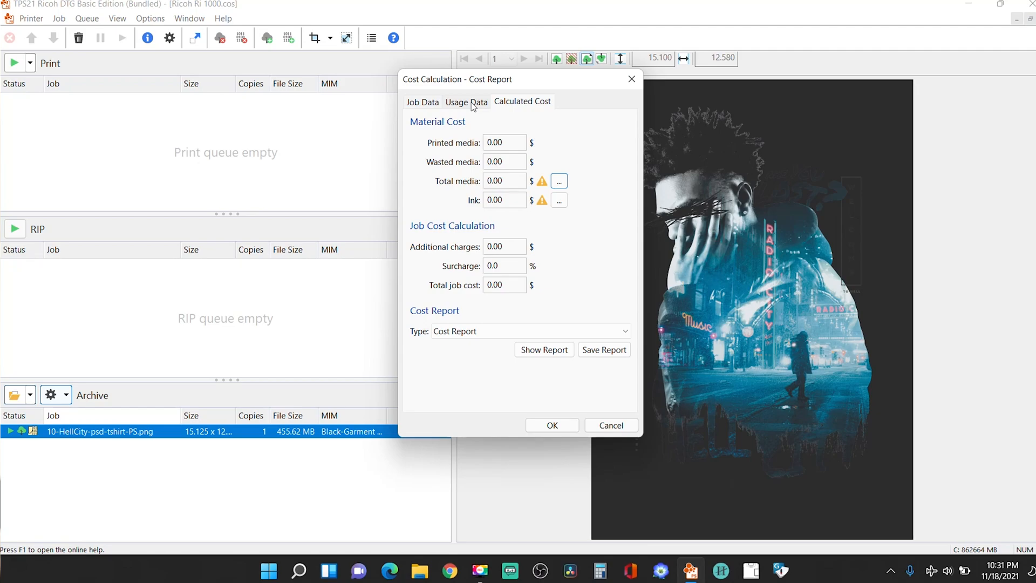
left_click(466, 101)
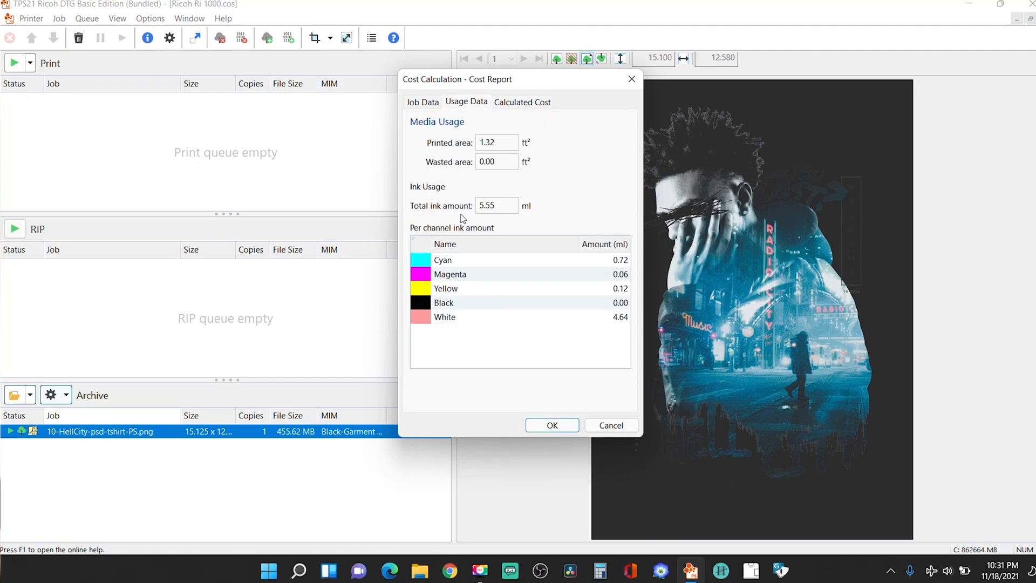
mouse_move(485, 216)
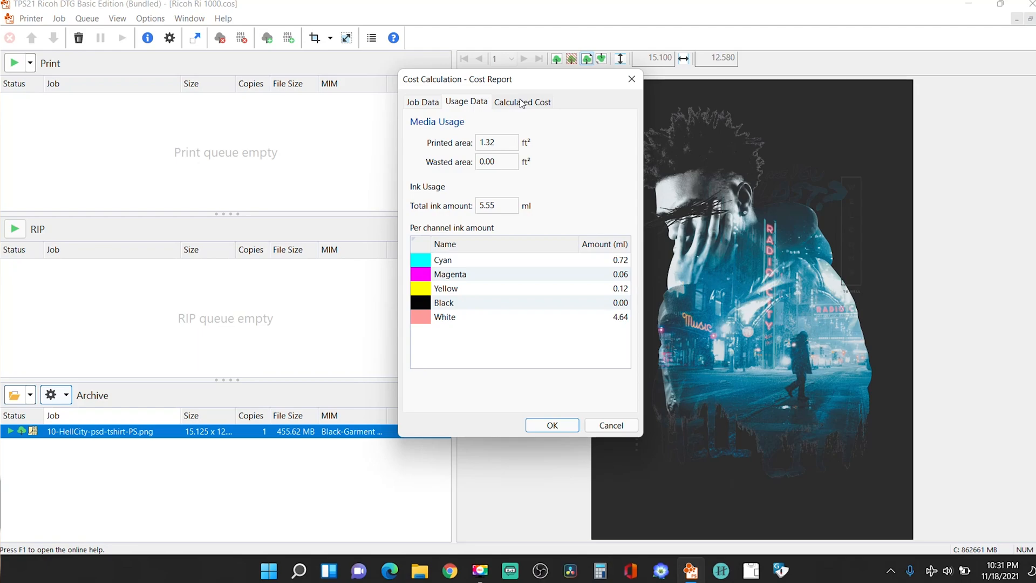
mouse_move(482, 218)
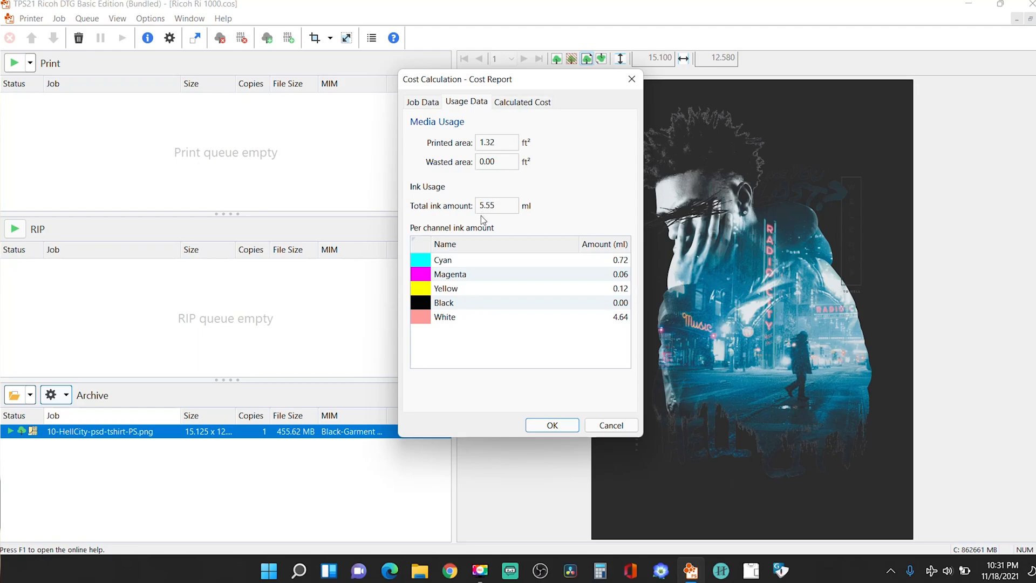